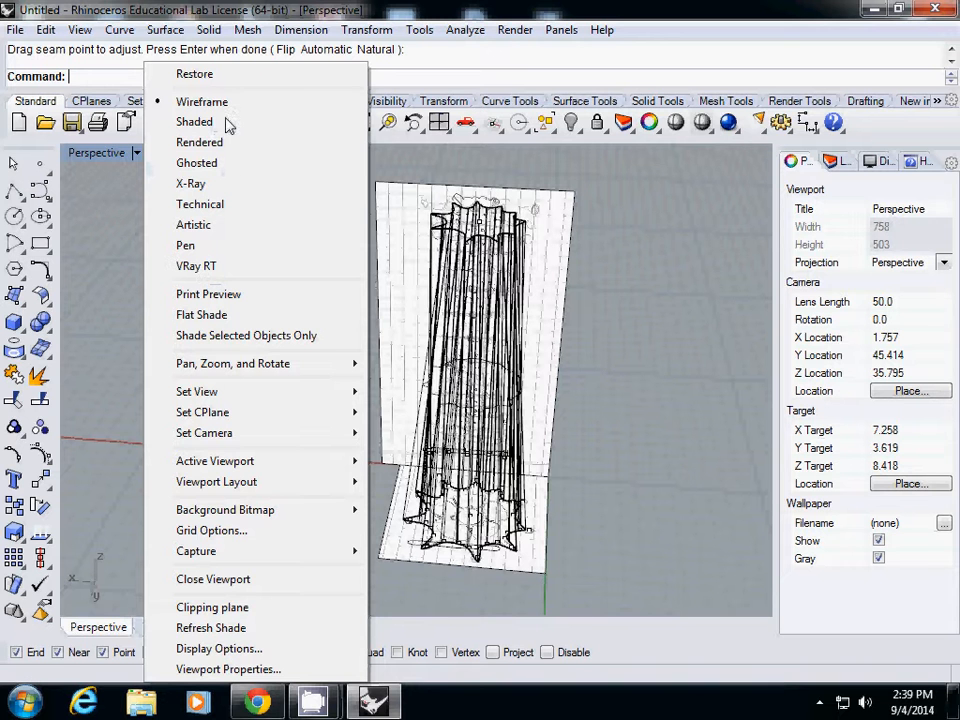
{"action": "mouse_move", "coordinate": [202, 100]}
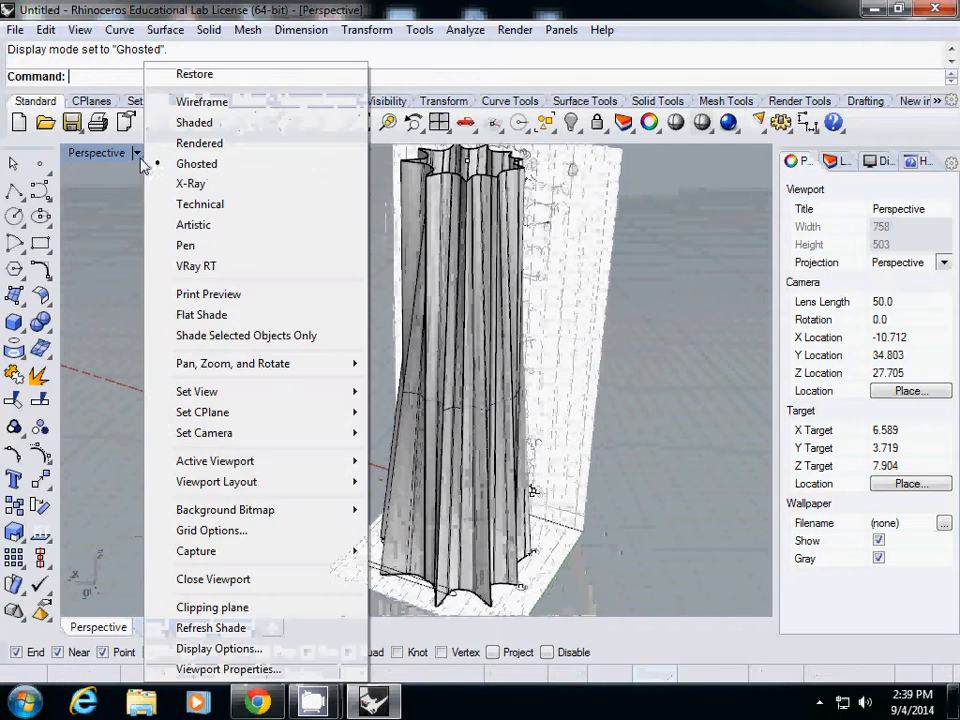
- Switch the tower's Perspective view from ghosted to Pen display mode via the viewport menu
{"action": "left_click", "coordinate": [190, 184]}
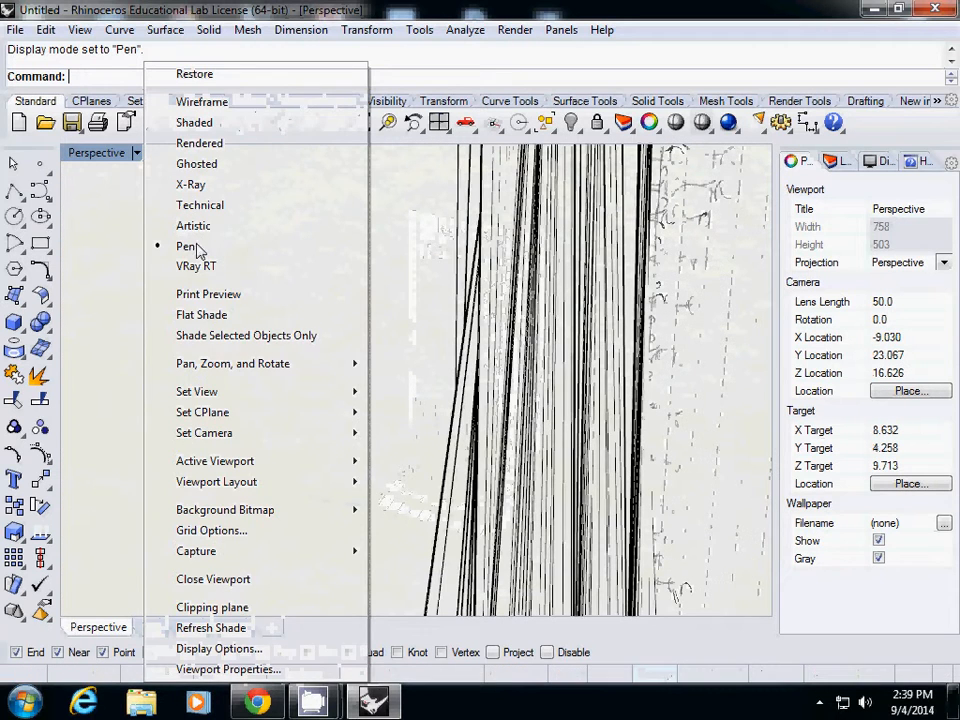
{"action": "mouse_move", "coordinate": [196, 264]}
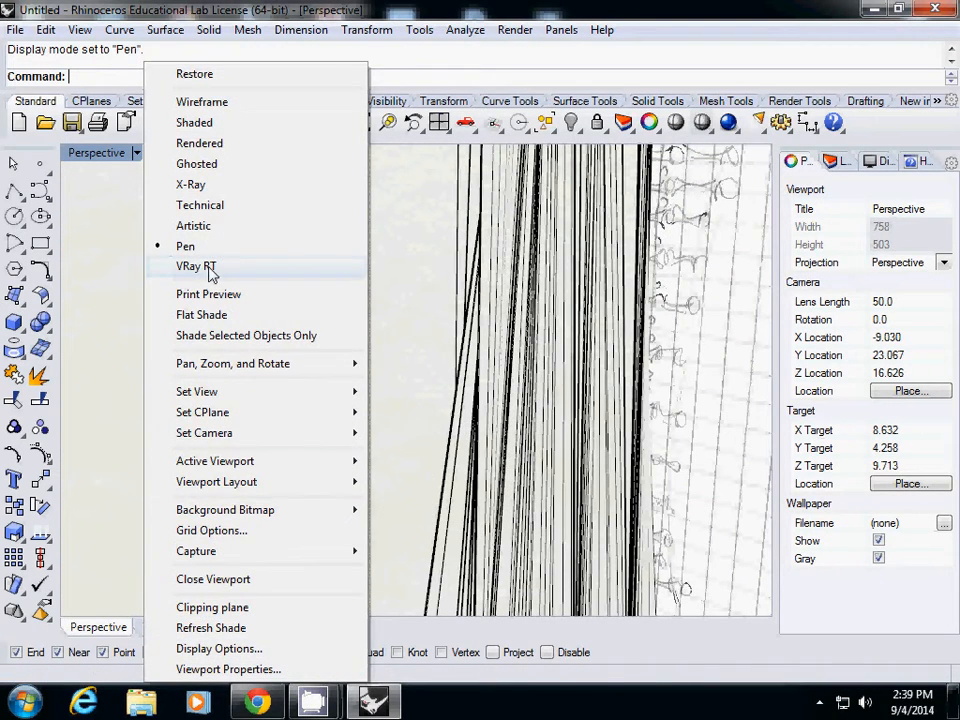
- Preview the tower with VRay RT real-time rendering, then return the Perspective view to Wireframe
{"action": "left_click", "coordinate": [196, 264]}
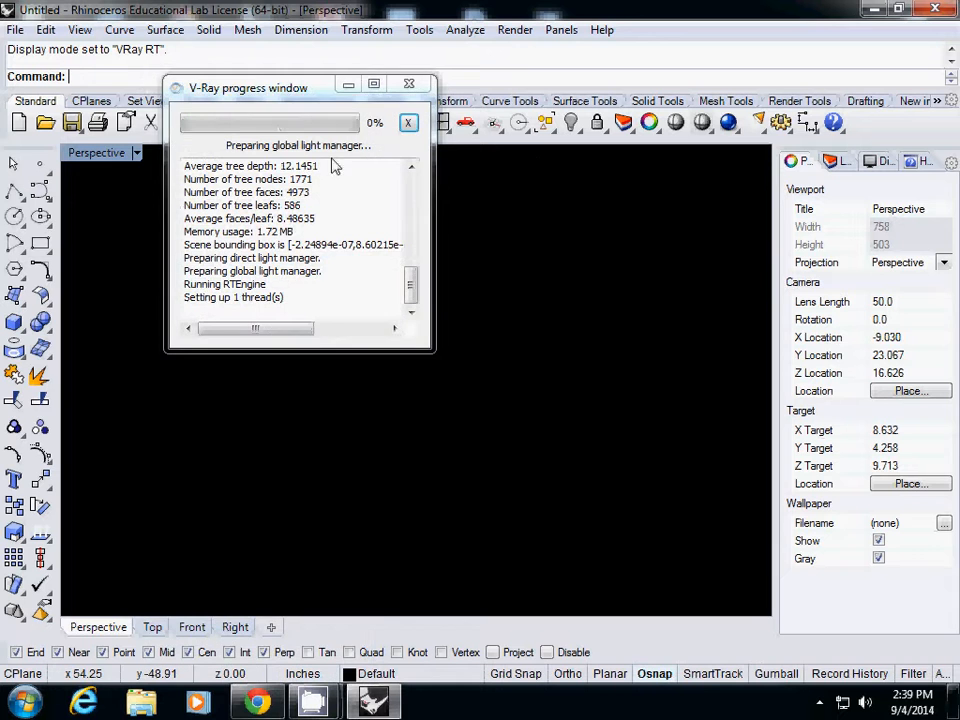
{"action": "left_click_drag", "start_coordinate": [248, 88], "coordinate": [104, 280]}
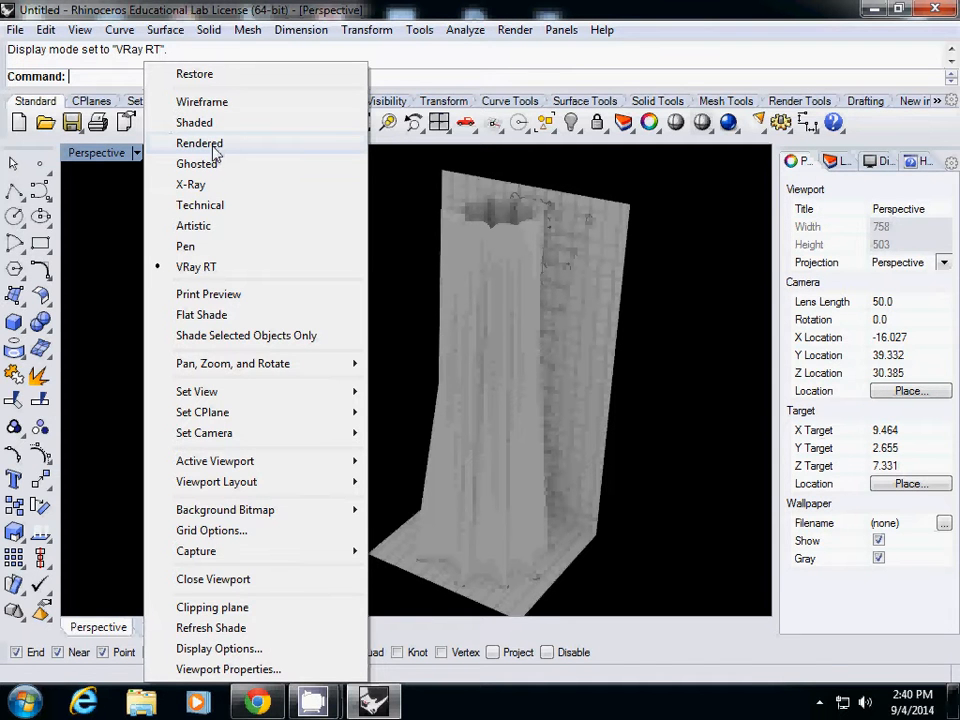
{"action": "left_click", "coordinate": [202, 100]}
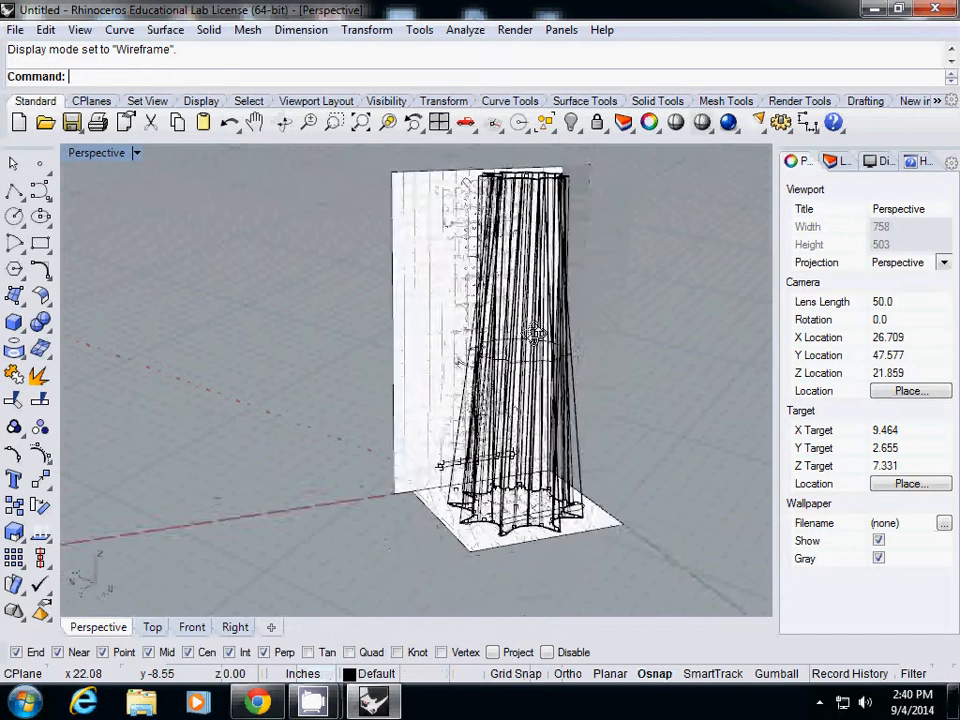